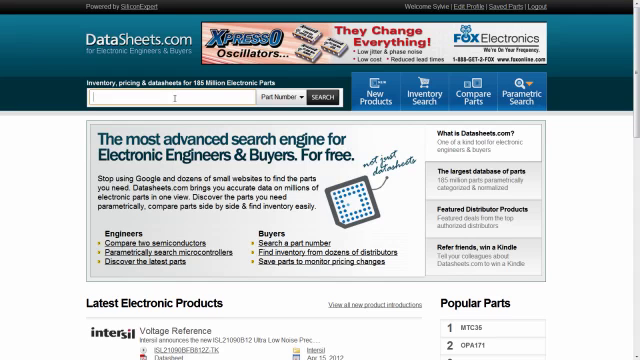
- Enter part number bav99 and accept its suggestion
type("bav99")
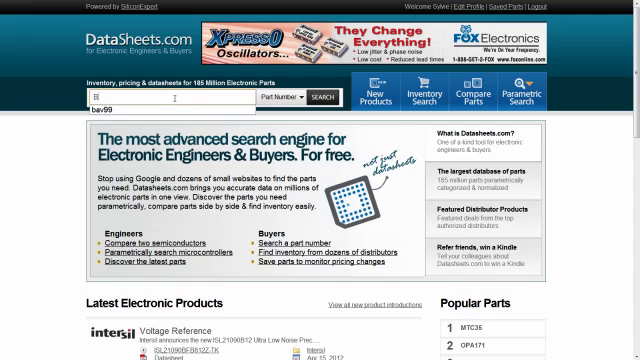
left_click(315, 99)
type("diode 10V 0.2A")
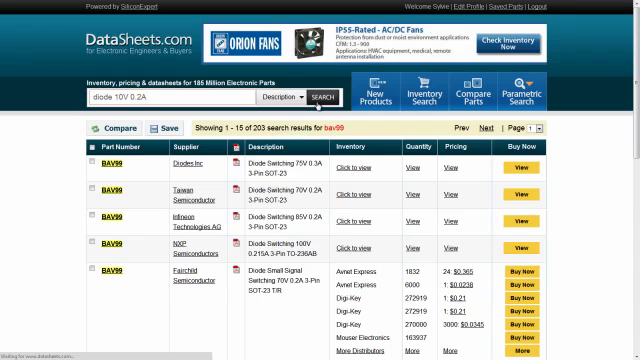
- Submit the description search for 'diode 10V 0.2A'
left_click(315, 97)
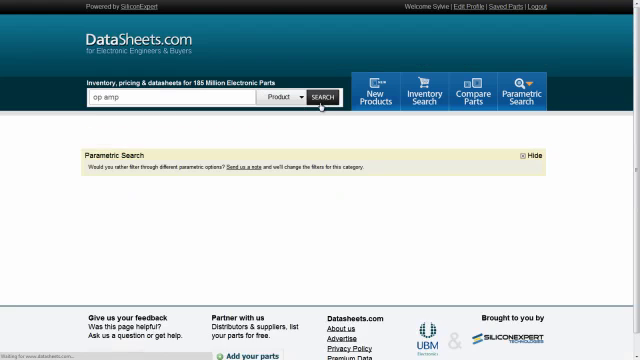
- Submit the product search for 'op amp'
left_click(321, 96)
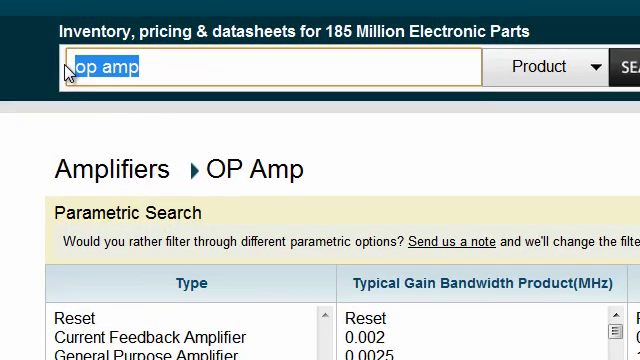
- Search manufacturer NXP Semiconductor and scroll to its ADC parametric search
type("NXP")
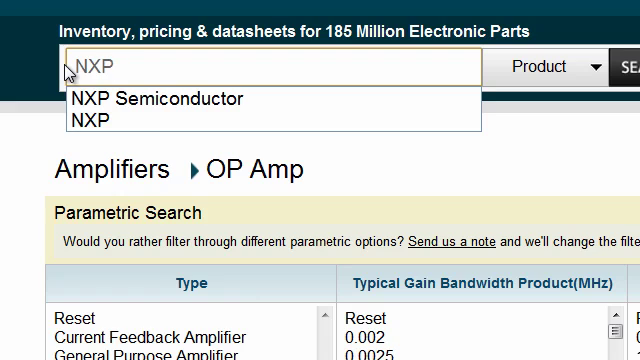
left_click(166, 98)
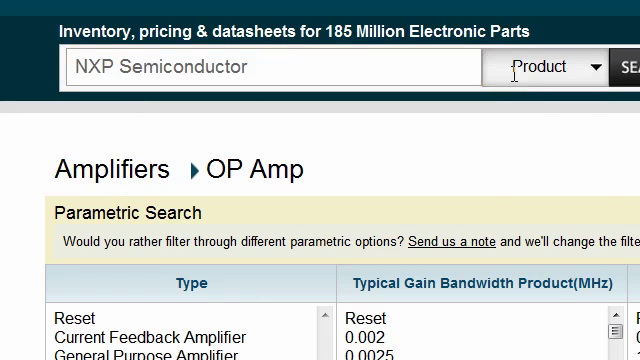
left_click(545, 67)
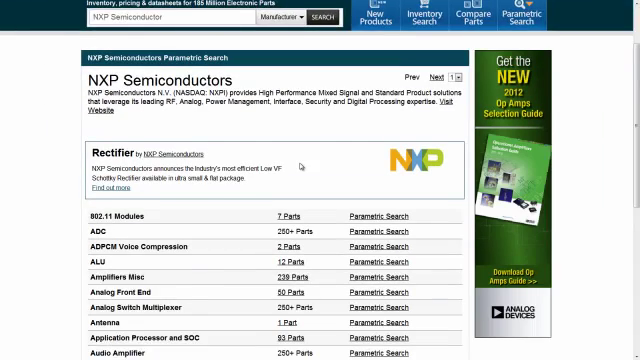
scroll("down", 3)
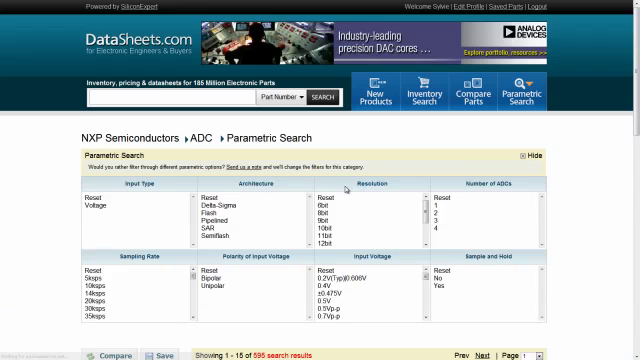
scroll("down", 3)
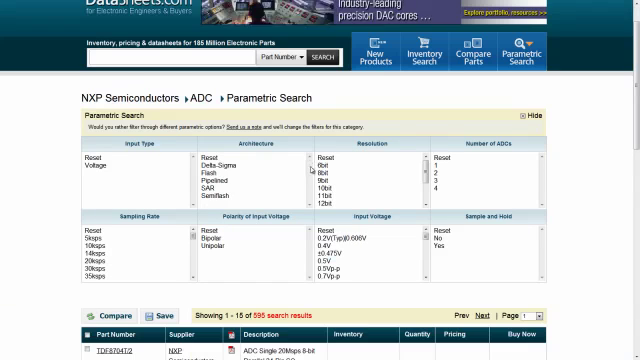
scroll("down", 3)
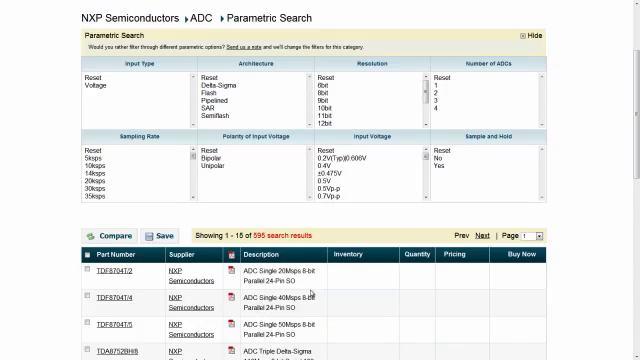